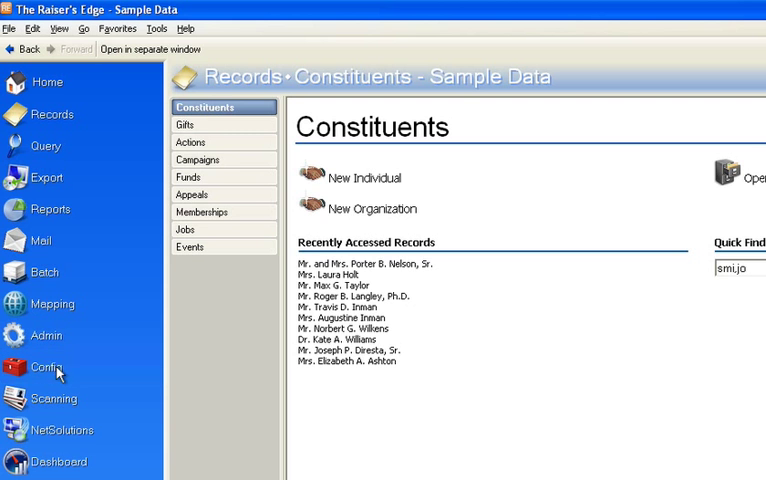
Go to Config and bring up the Business Rules settings.
click(46, 368)
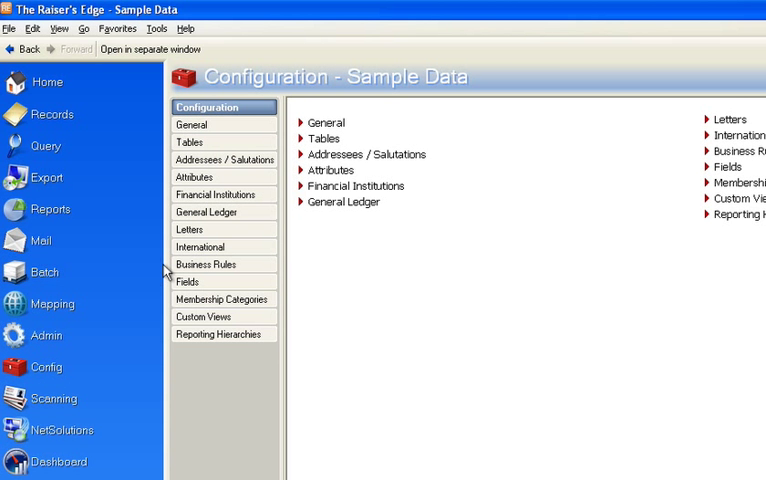
click(208, 264)
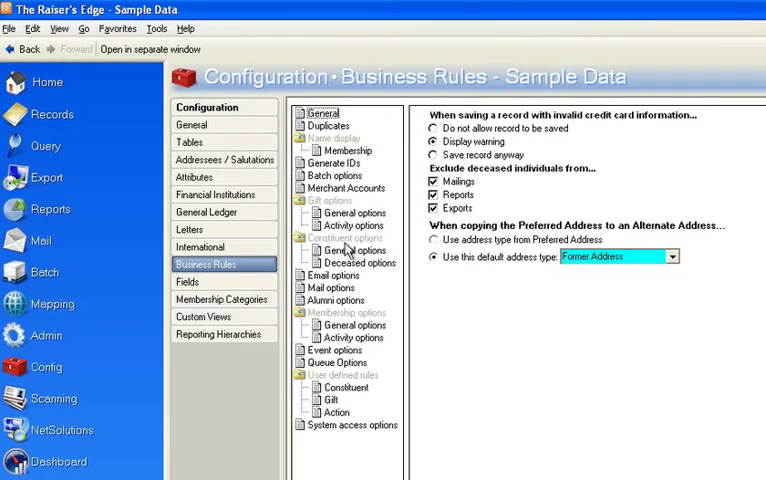
Under Deceased options, stop changing the spouse's marital status when a constituent dies.
click(354, 260)
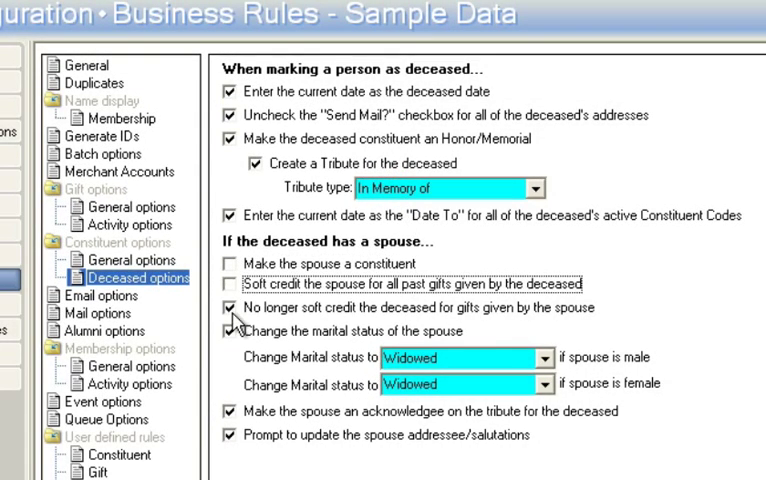
click(228, 332)
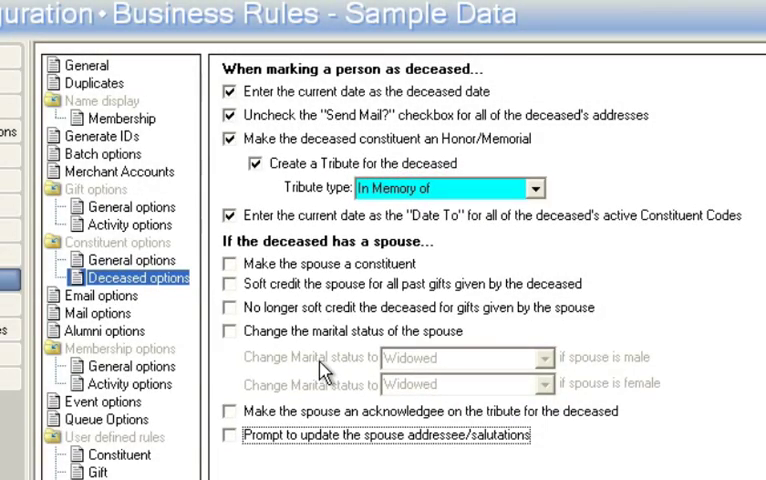
mouse_move(448, 252)
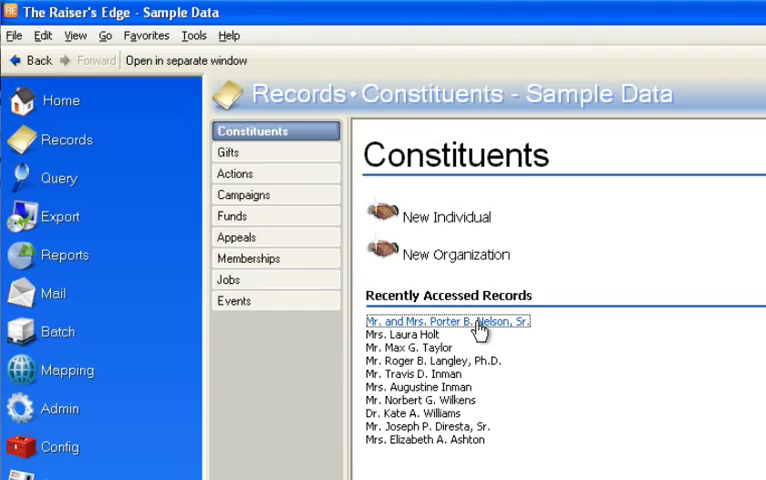
double_click(448, 320)
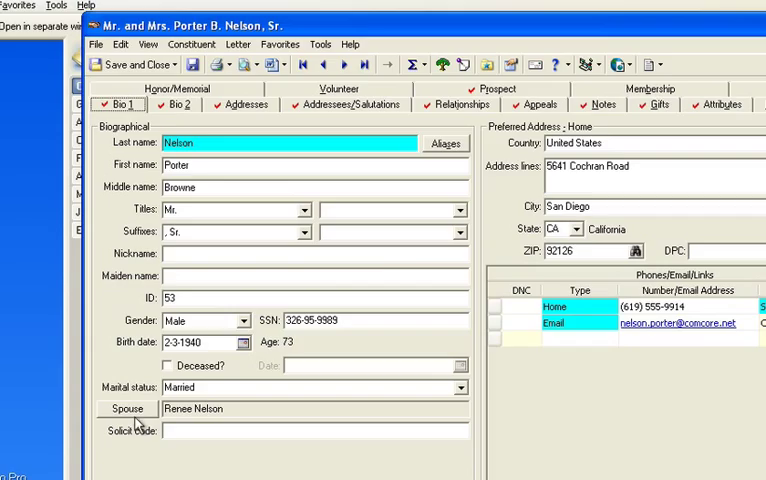
click(128, 408)
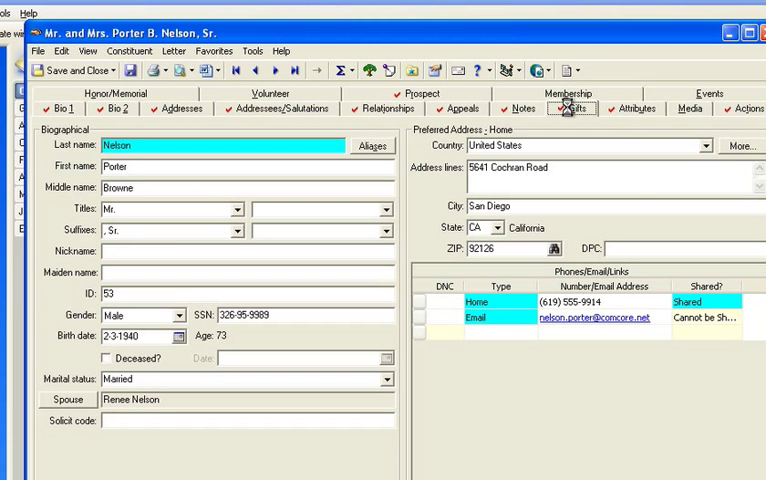
click(572, 108)
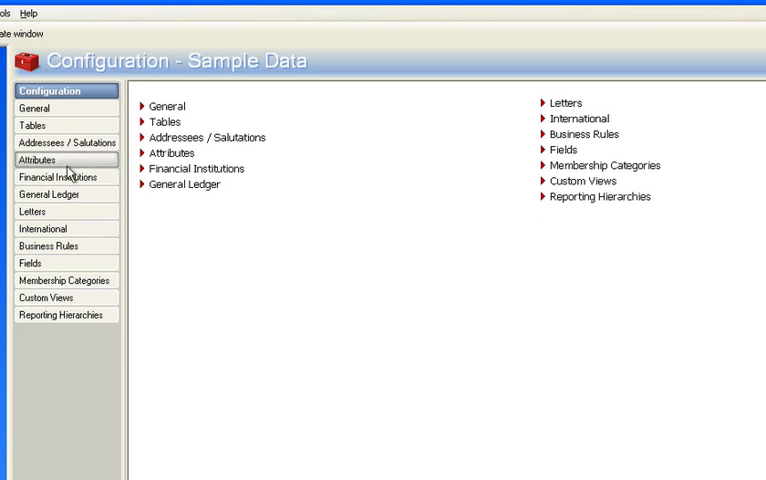
Revisit the Business Rules Deceased options, then return to the Nelson constituent record.
click(52, 244)
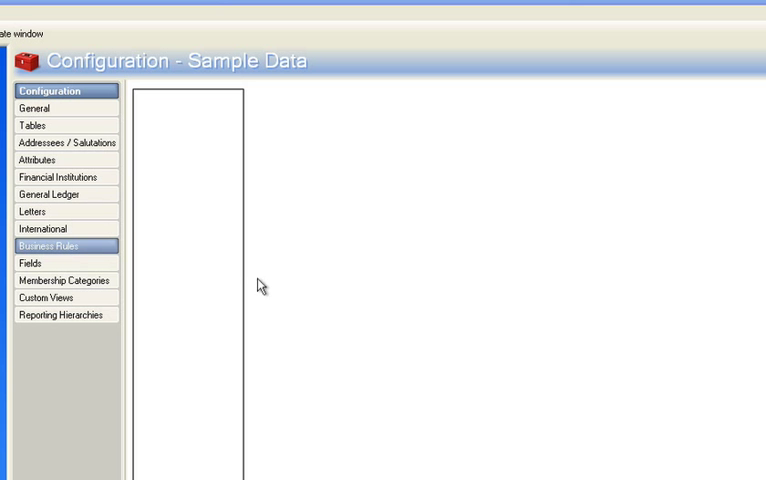
click(56, 244)
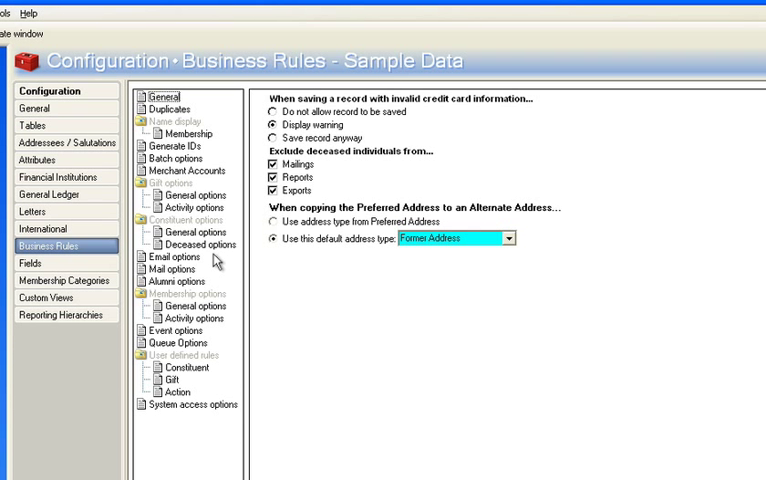
click(200, 244)
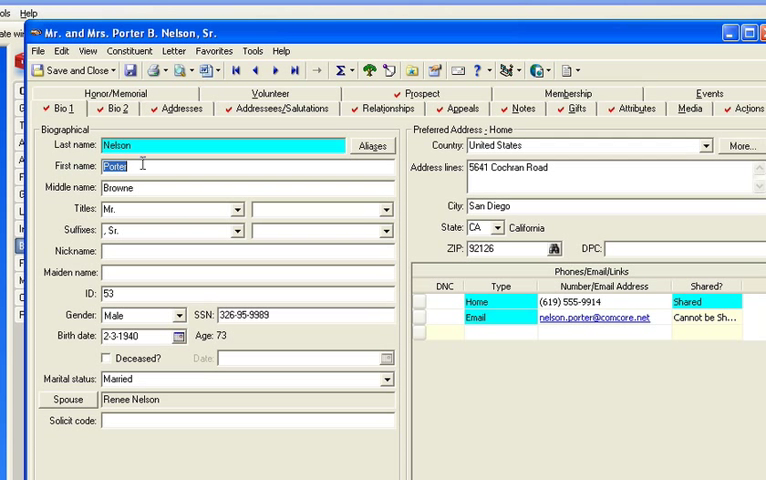
Make Renee the main constituent on Bio 1 with gender set to Female.
text(Renee)
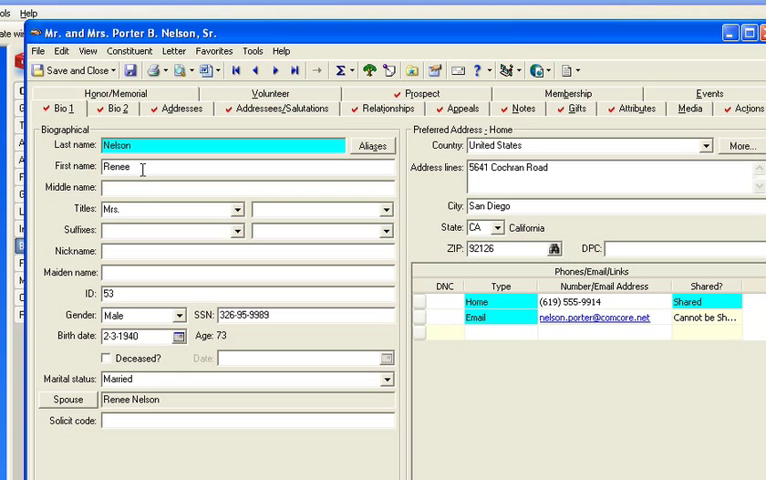
click(180, 314)
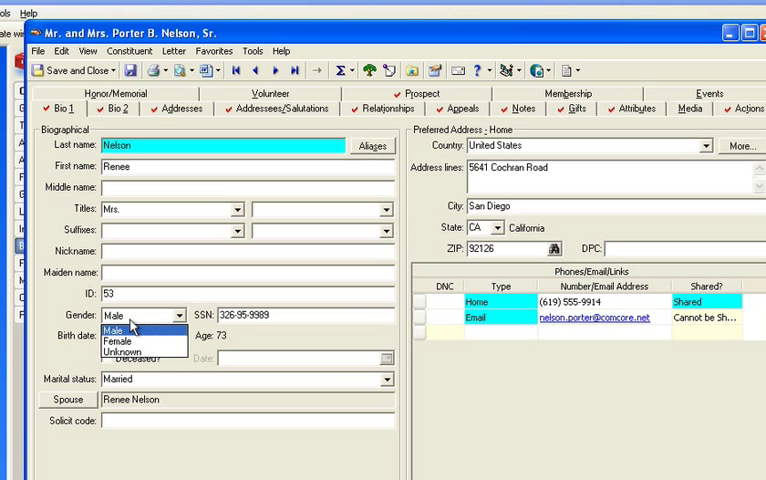
click(118, 340)
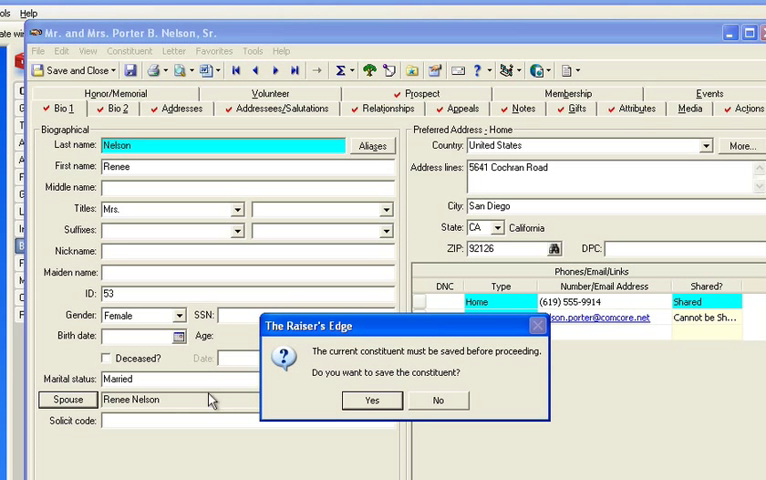
Save the record and enter Porter as the spouse in the Individual Relationship.
click(372, 400)
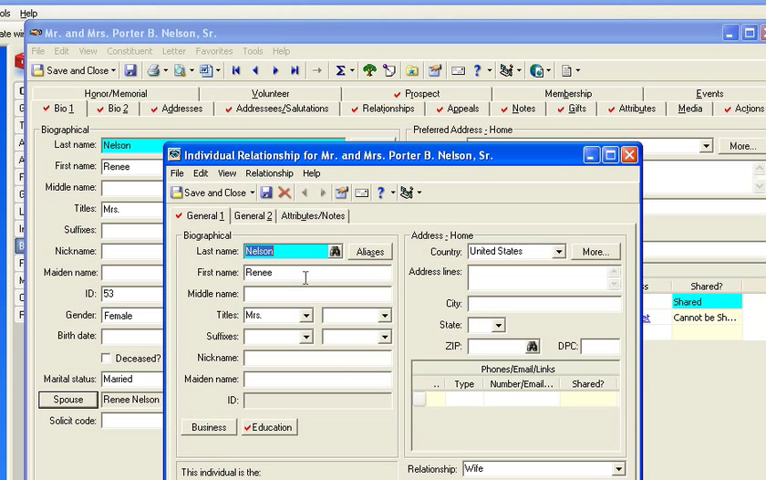
text(Porter)
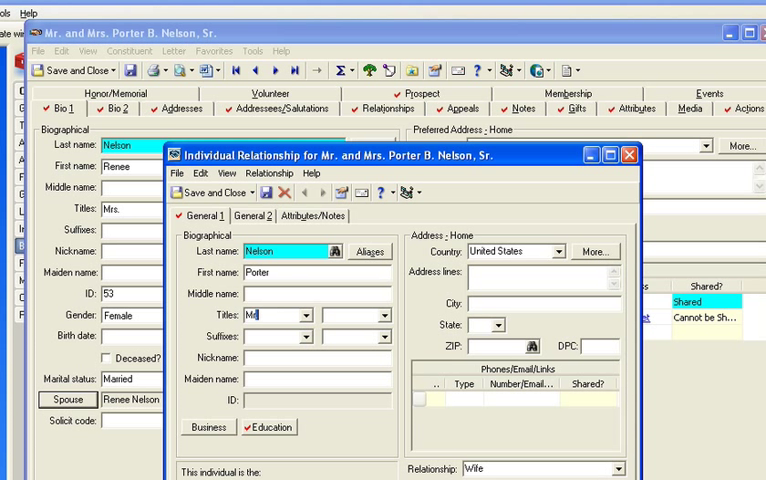
mouse_move(512, 468)
text(.)
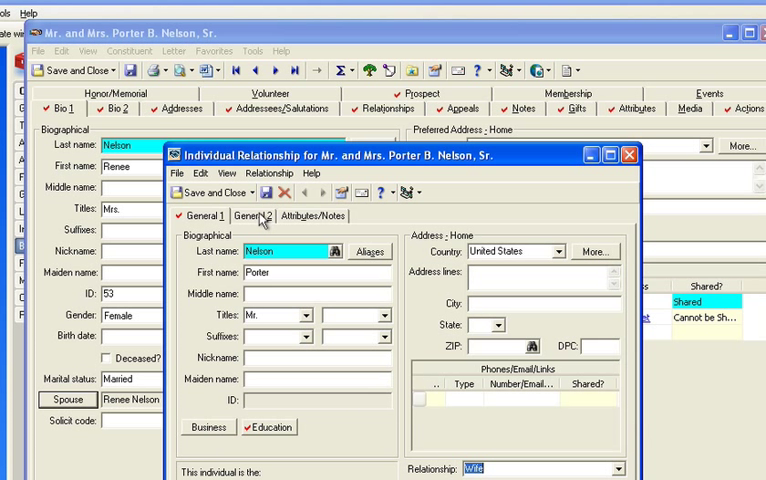
click(258, 216)
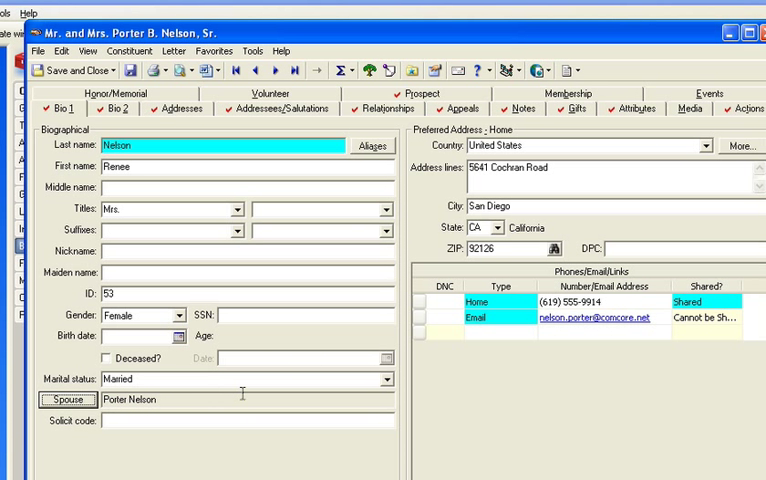
mouse_move(146, 218)
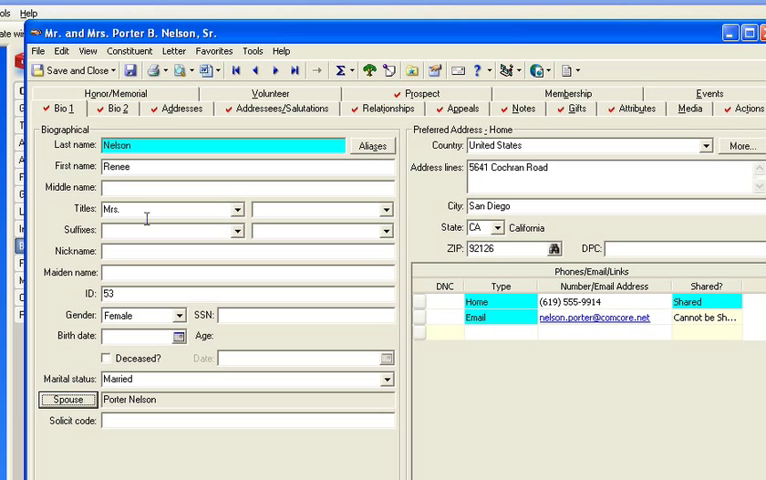
click(280, 108)
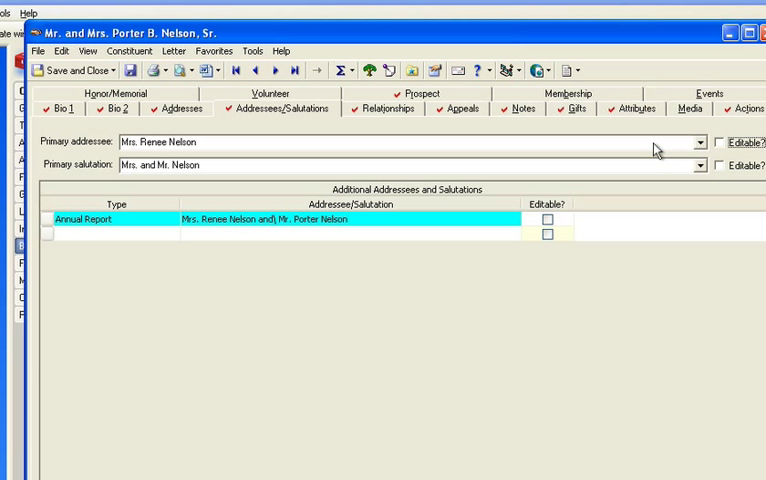
click(700, 166)
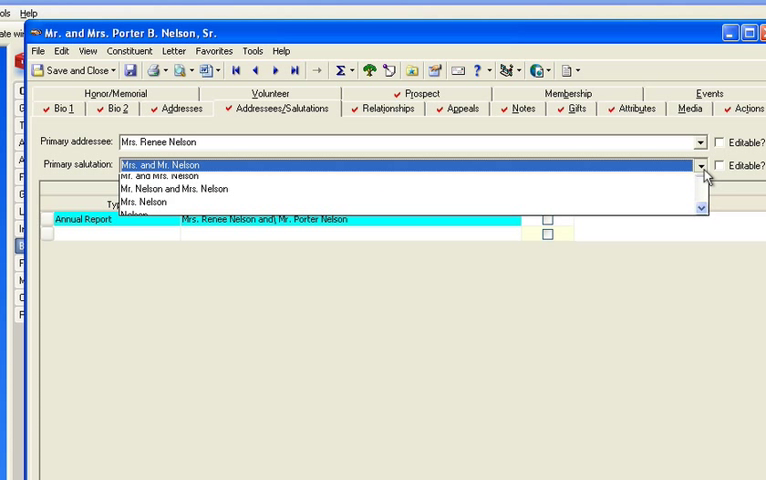